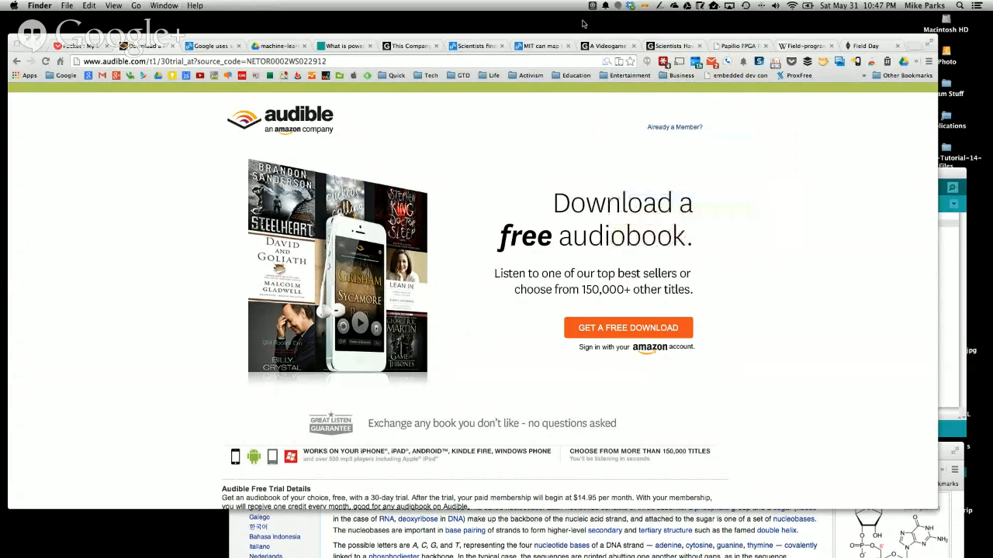
{"action": "mouse_move", "coordinate": [552, 32]}
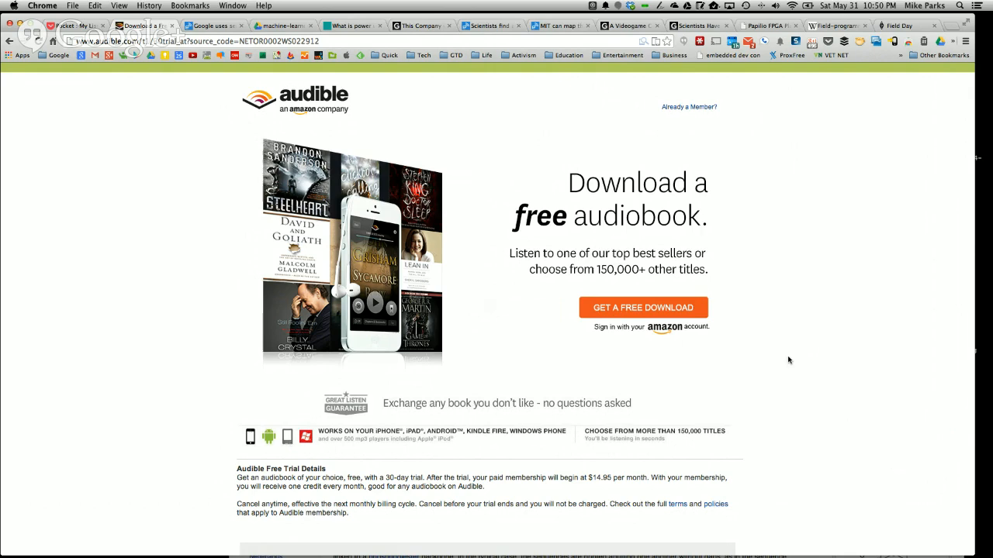
Switch to the machine learning data center optimization PDF tab in Docs Viewer
{"action": "left_click", "coordinate": [213, 26]}
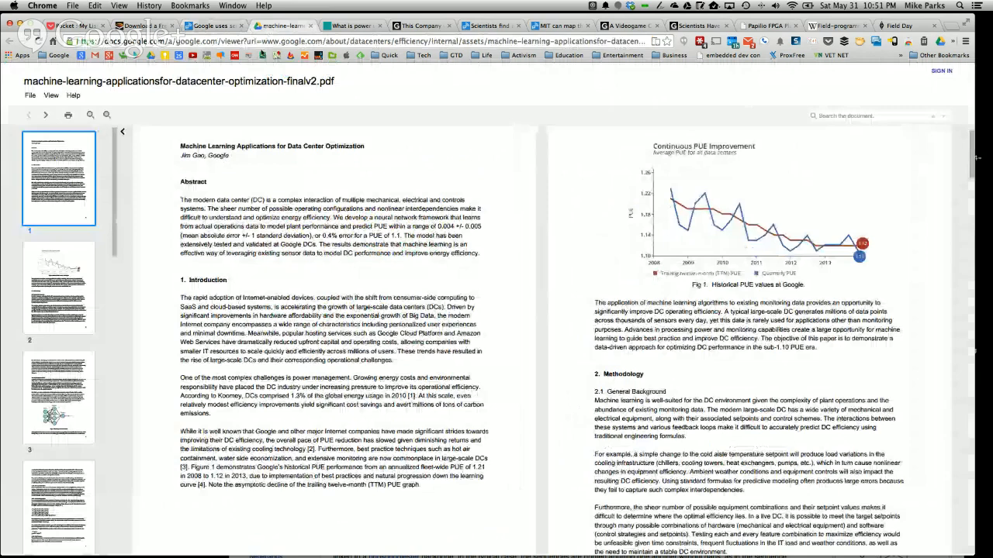
{"action": "mouse_move", "coordinate": [212, 26]}
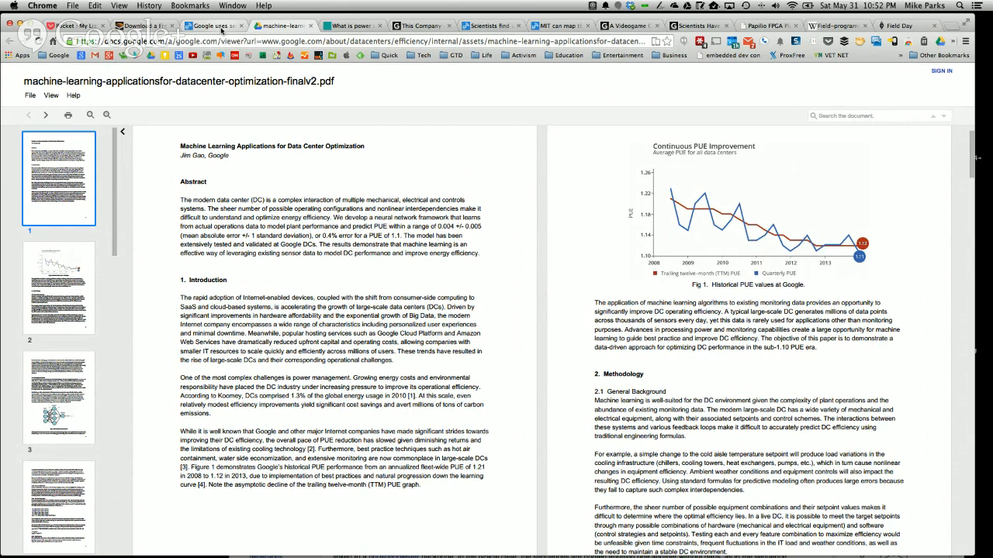
Show the TechTarget PUE definition and scroll to the steps for determining PUE
{"action": "left_click", "coordinate": [350, 25]}
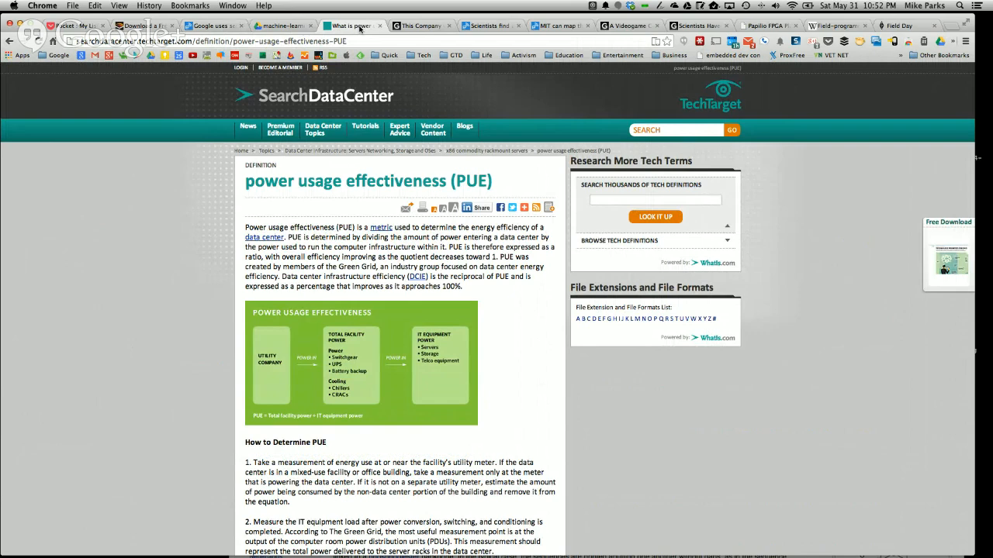
{"action": "scroll", "scroll_direction": "down", "scroll_amount": 3}
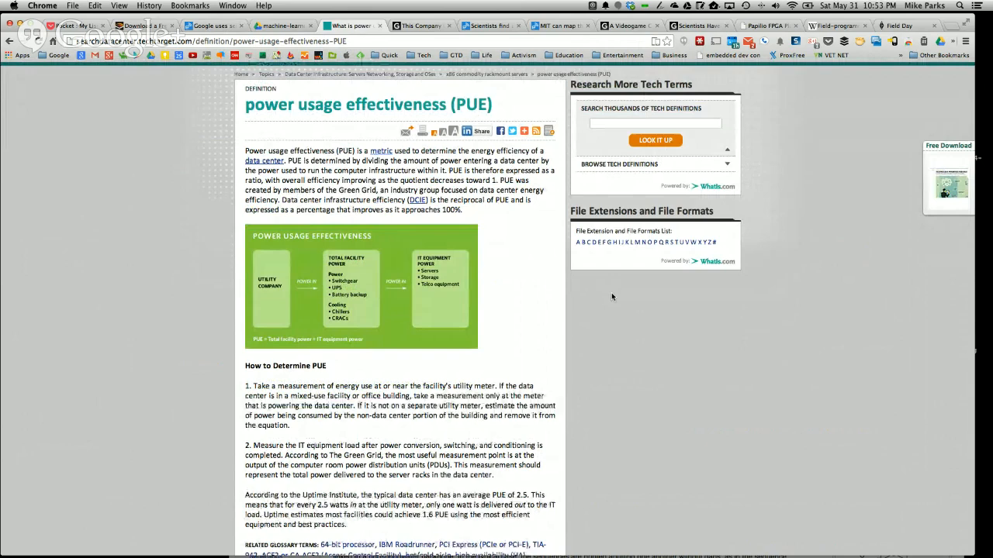
{"action": "mouse_move", "coordinate": [605, 287]}
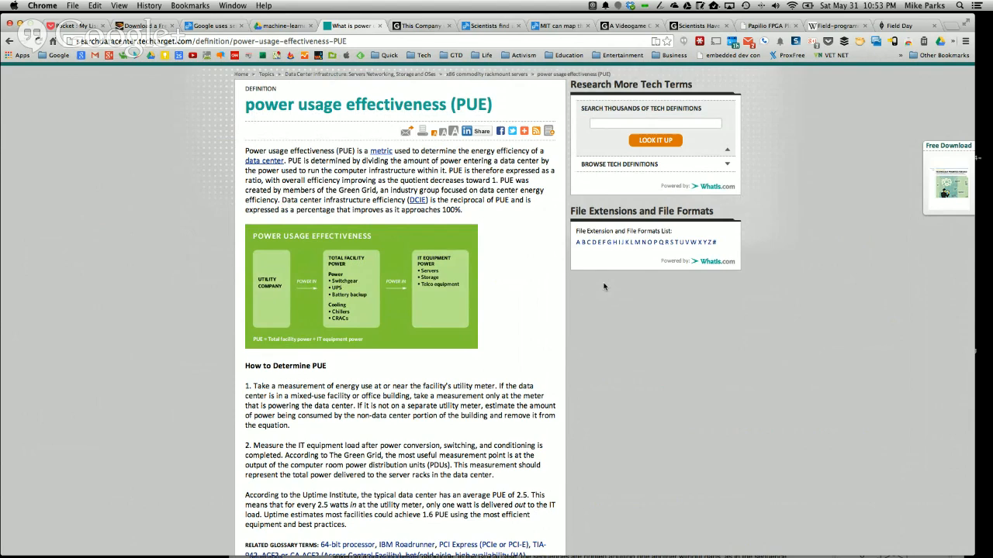
Return to the machine learning PDF tab and scroll through its pages
{"action": "left_click", "coordinate": [283, 24]}
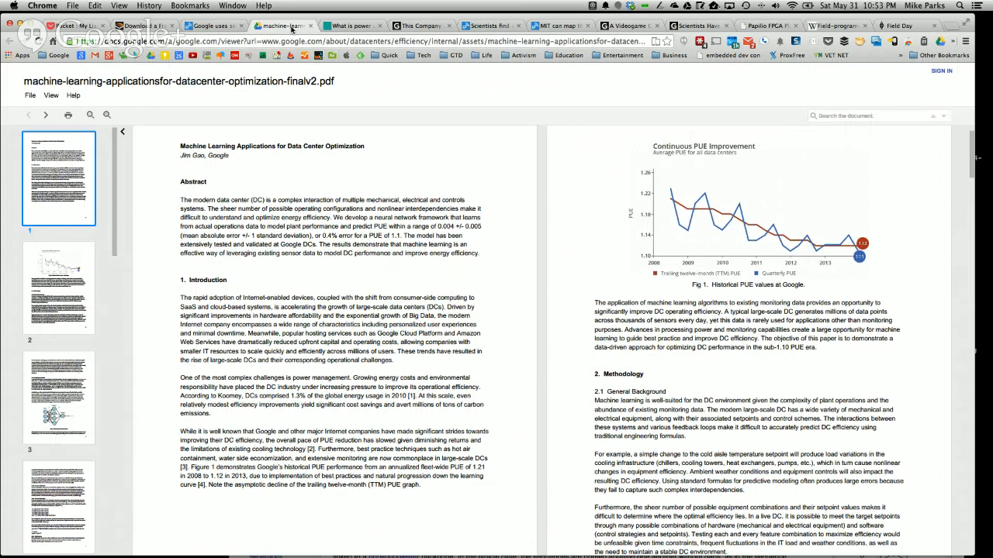
{"action": "left_click", "coordinate": [208, 26]}
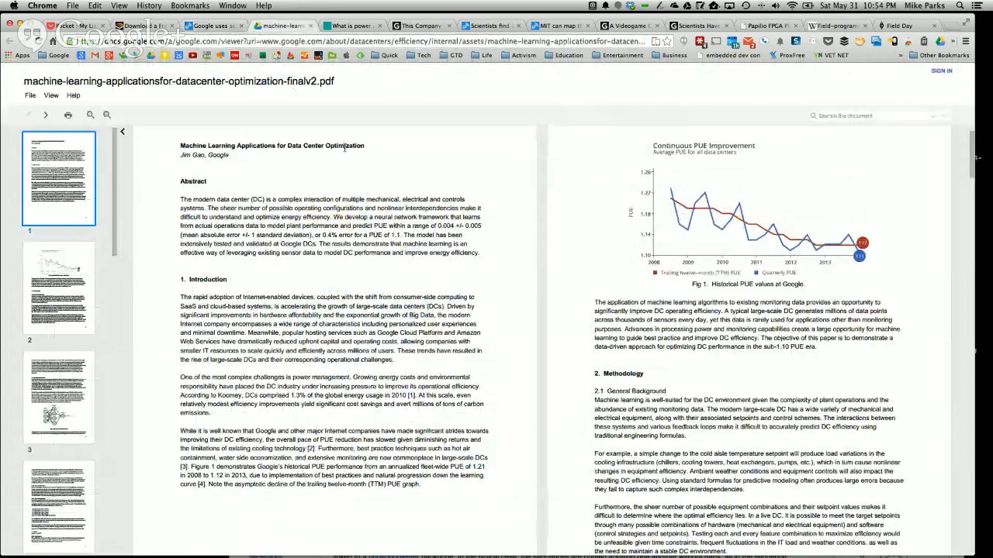
{"action": "scroll", "scroll_direction": "down", "scroll_amount": 3}
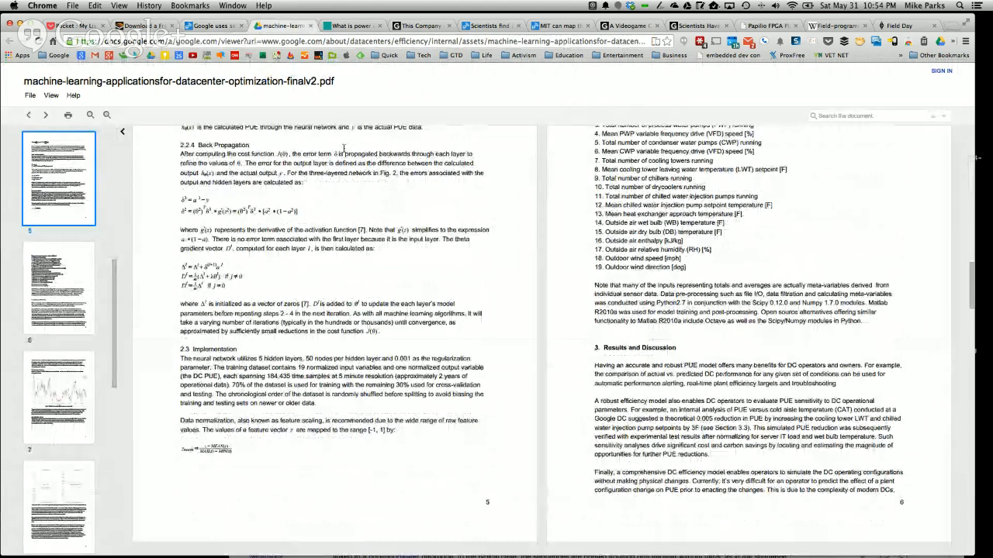
{"action": "scroll", "scroll_direction": "down", "scroll_amount": 3}
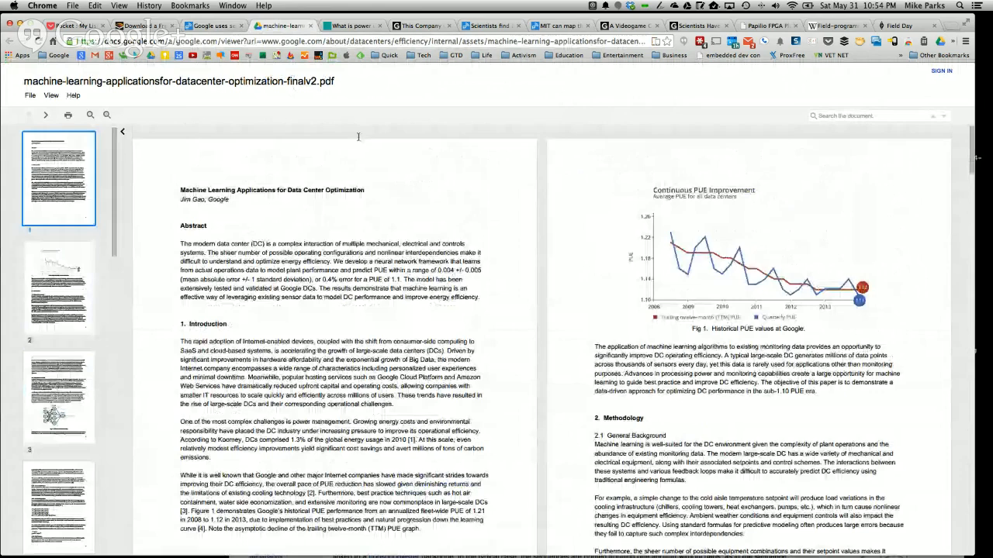
{"action": "mouse_move", "coordinate": [382, 65]}
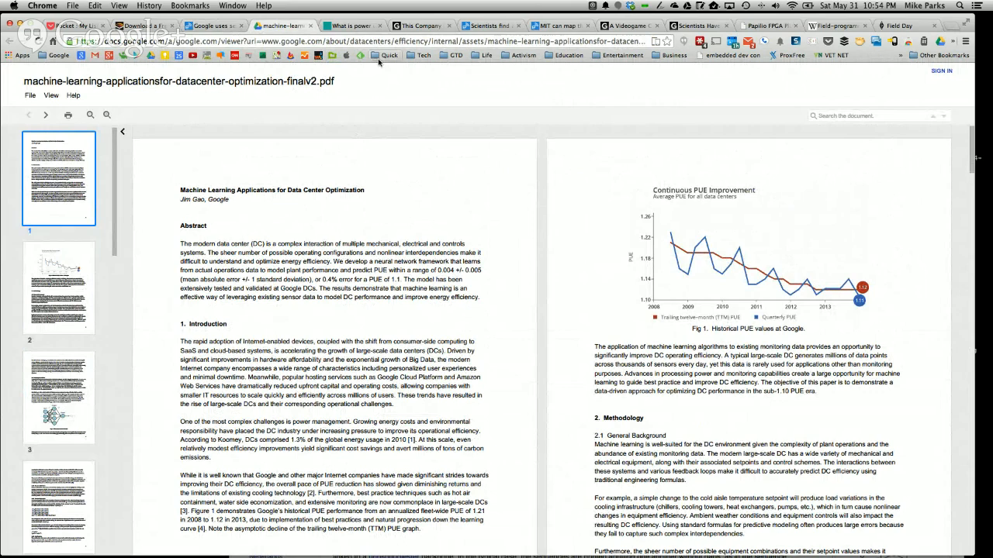
{"action": "mouse_move", "coordinate": [370, 125]}
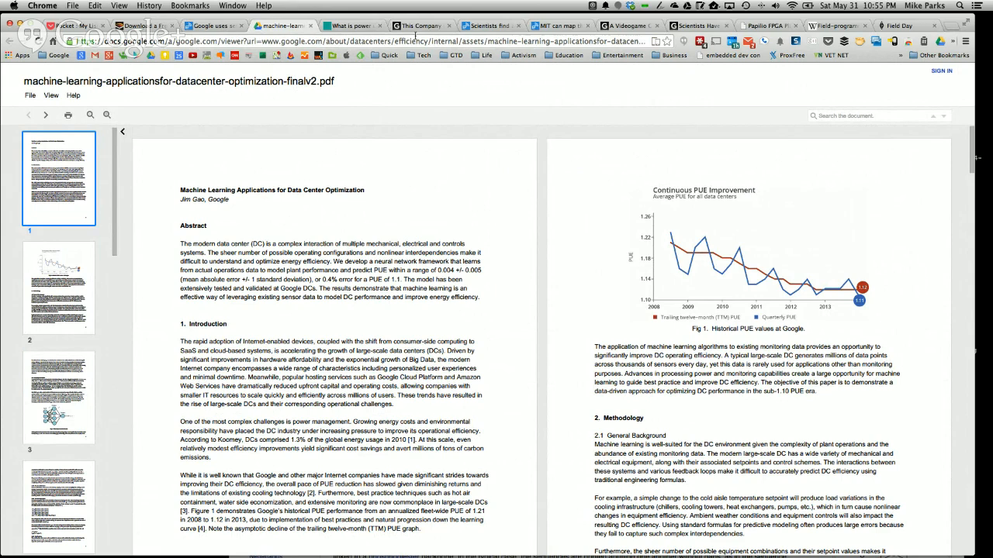
{"action": "left_click", "coordinate": [420, 25]}
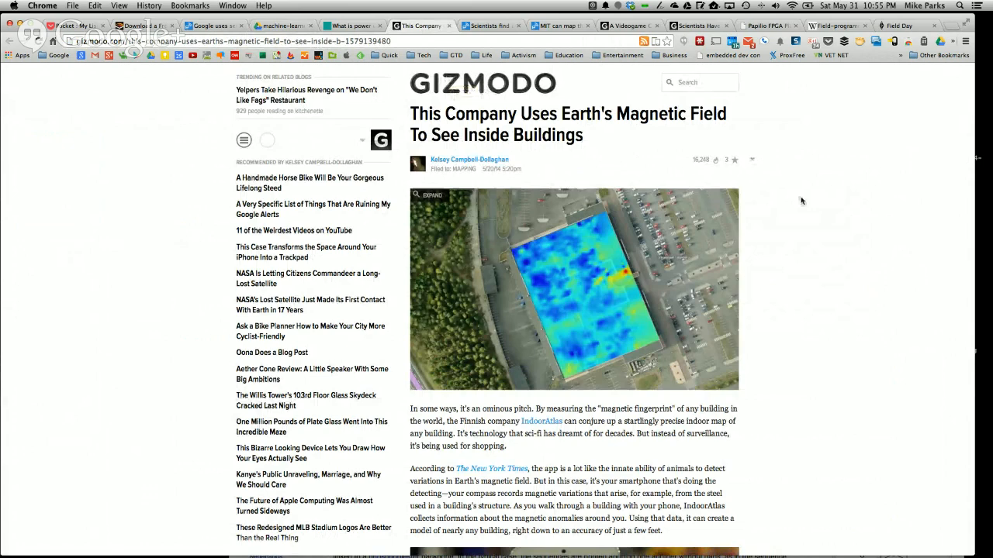
{"action": "scroll", "scroll_direction": "down", "scroll_amount": 3}
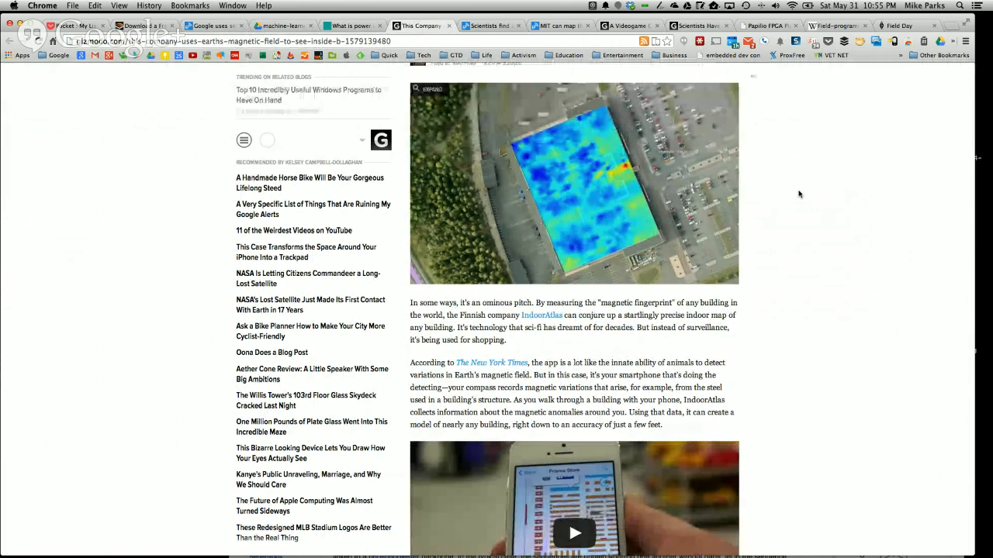
{"action": "scroll", "scroll_direction": "down", "scroll_amount": 3}
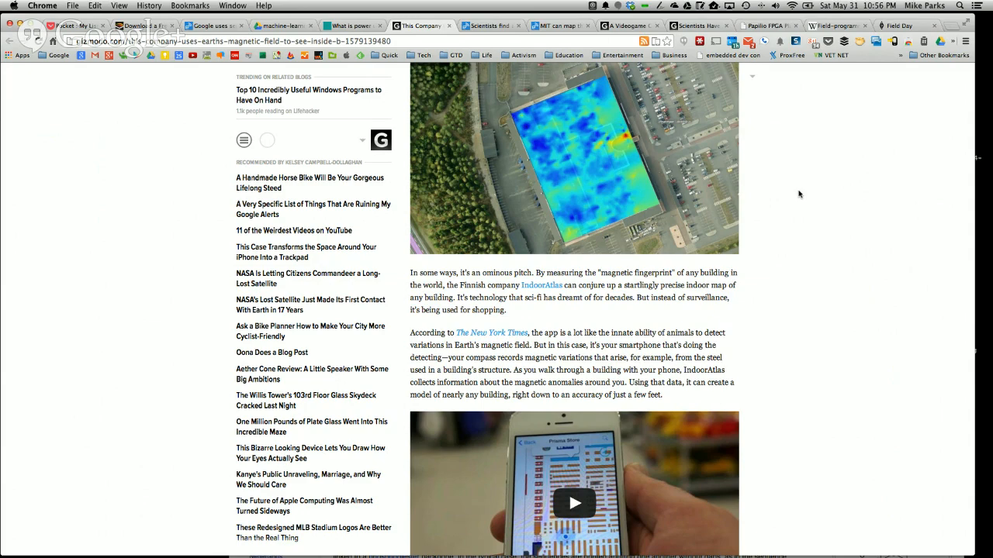
{"action": "scroll", "scroll_direction": "down", "scroll_amount": 3}
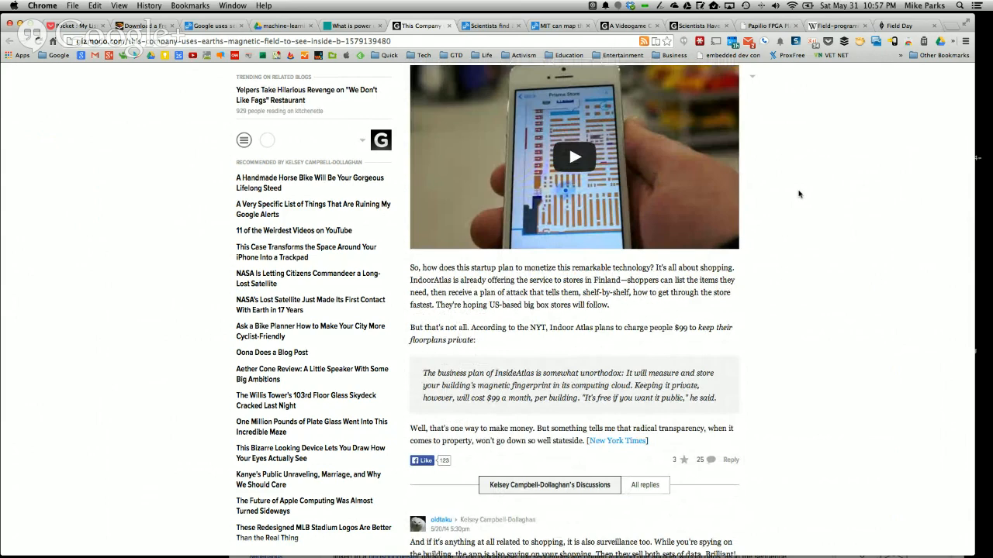
{"action": "scroll", "scroll_direction": "down", "scroll_amount": 3}
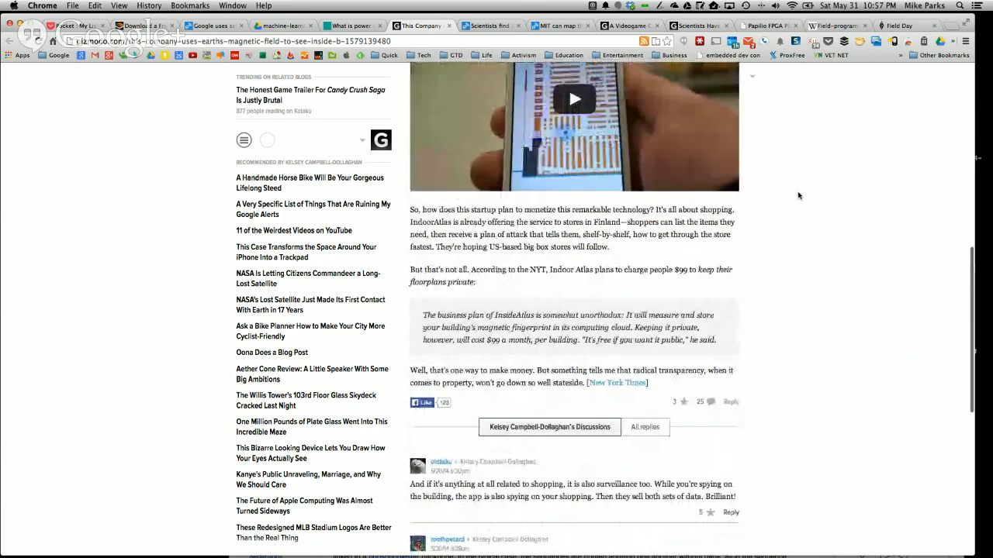
{"action": "scroll", "scroll_direction": "up", "scroll_amount": 3}
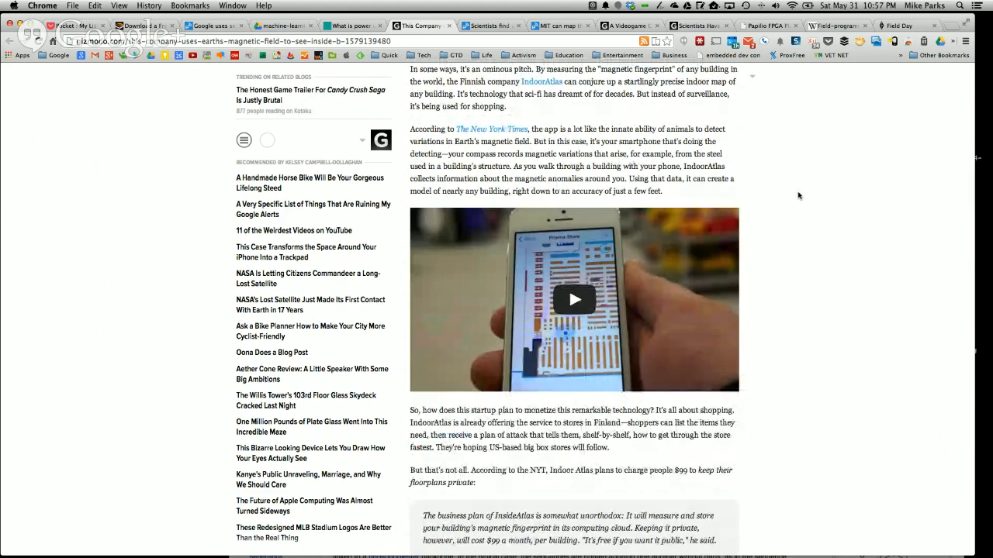
{"action": "scroll", "scroll_direction": "down", "scroll_amount": 3}
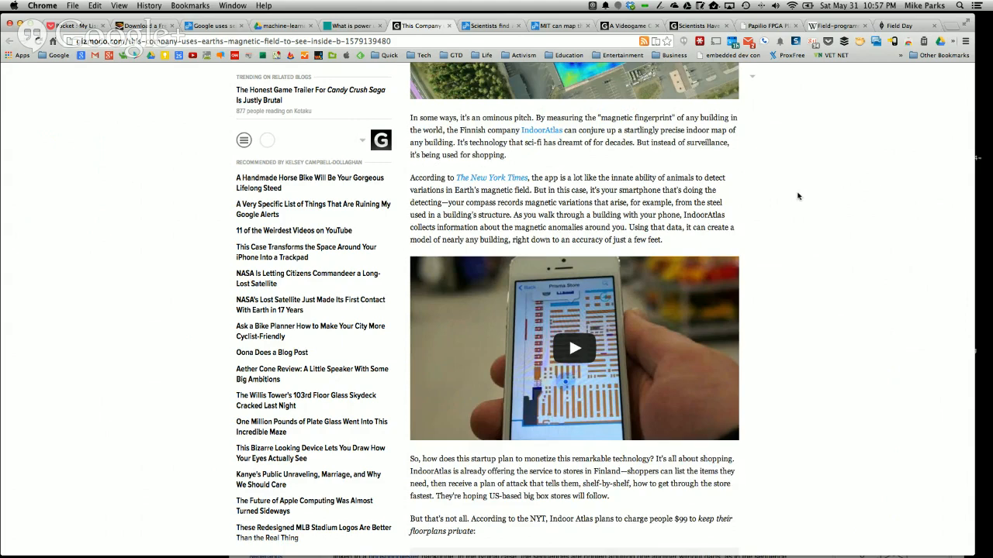
{"action": "scroll", "scroll_direction": "down", "scroll_amount": 3}
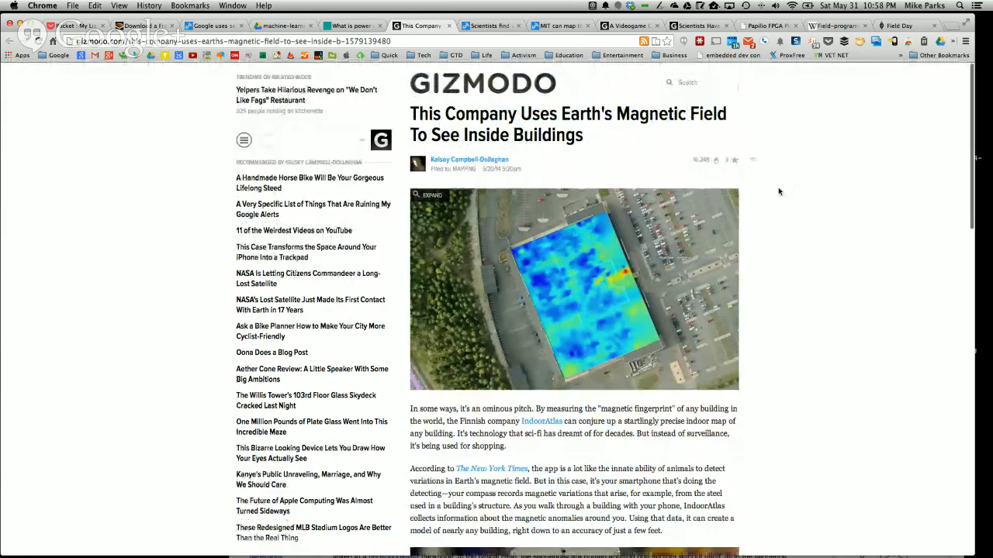
{"action": "scroll", "scroll_direction": "down", "scroll_amount": 3}
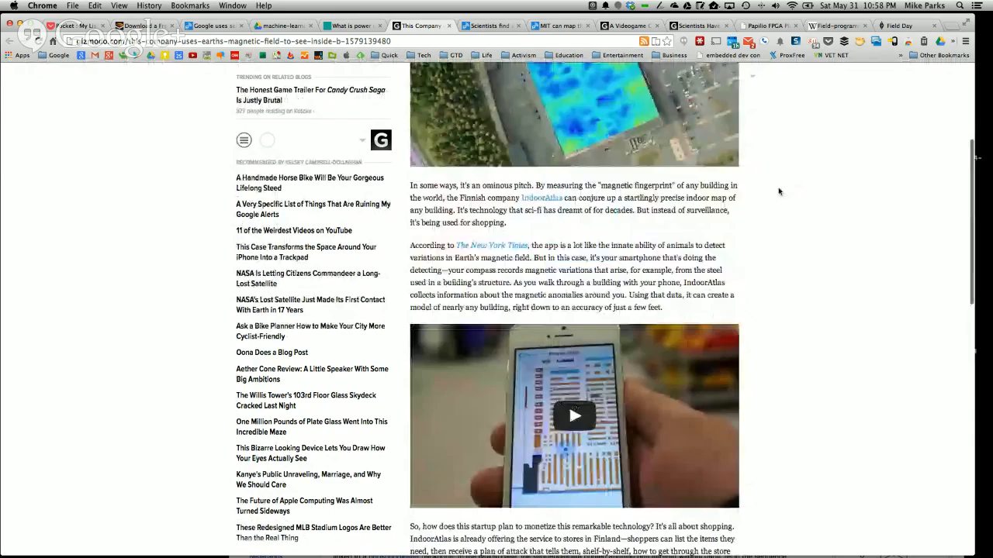
Show Engadget's matter-from-light article and scroll down to its sources and tags
{"action": "left_click", "coordinate": [488, 26]}
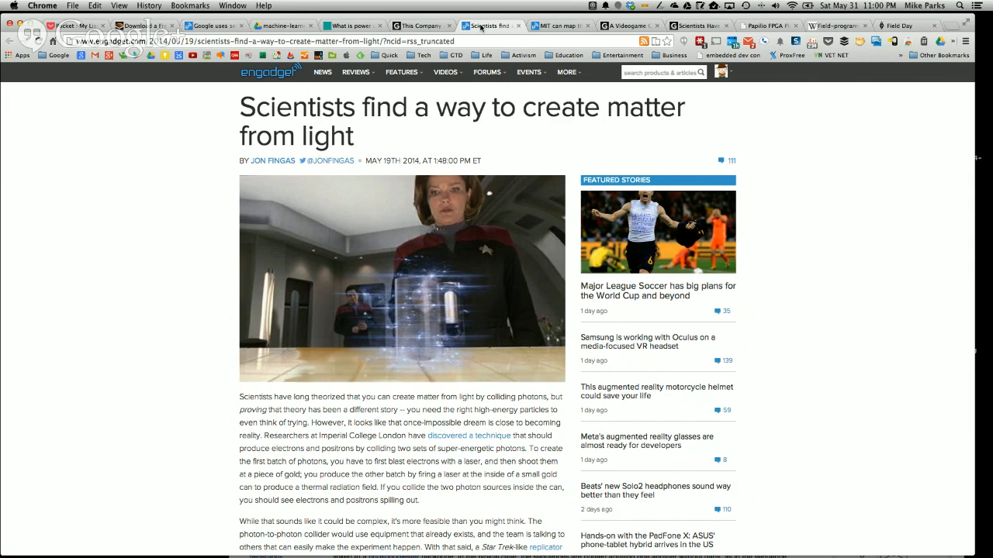
{"action": "scroll", "scroll_direction": "down", "scroll_amount": 3}
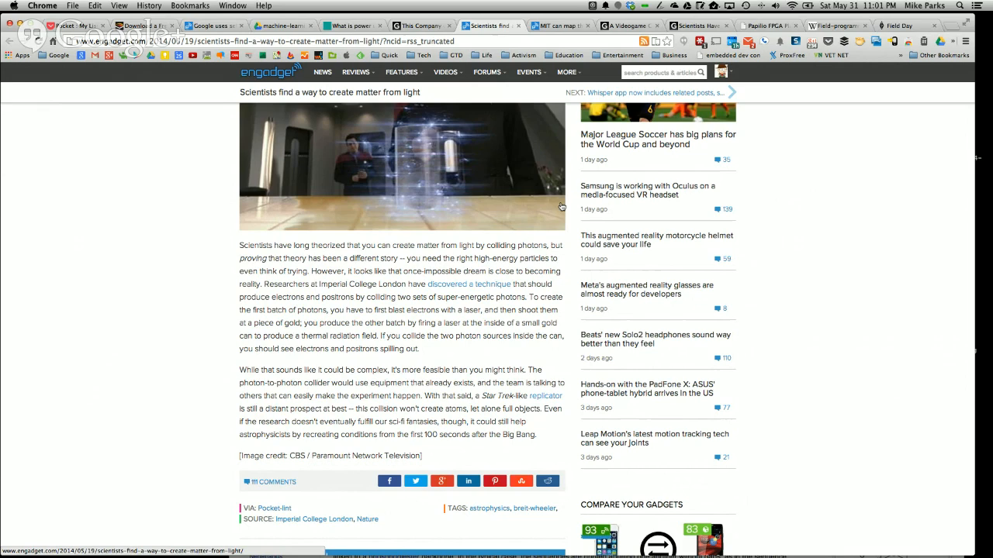
Open Engadget's MIT neuron-mapping story and scroll to the 'Neuron Activity in 3-D' video
{"action": "left_click", "coordinate": [557, 25]}
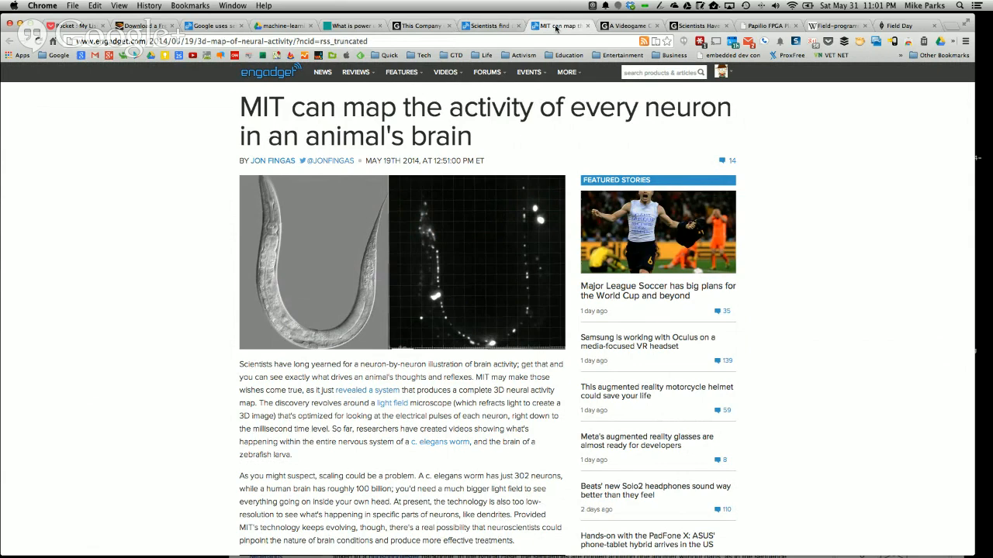
{"action": "left_click", "coordinate": [568, 72]}
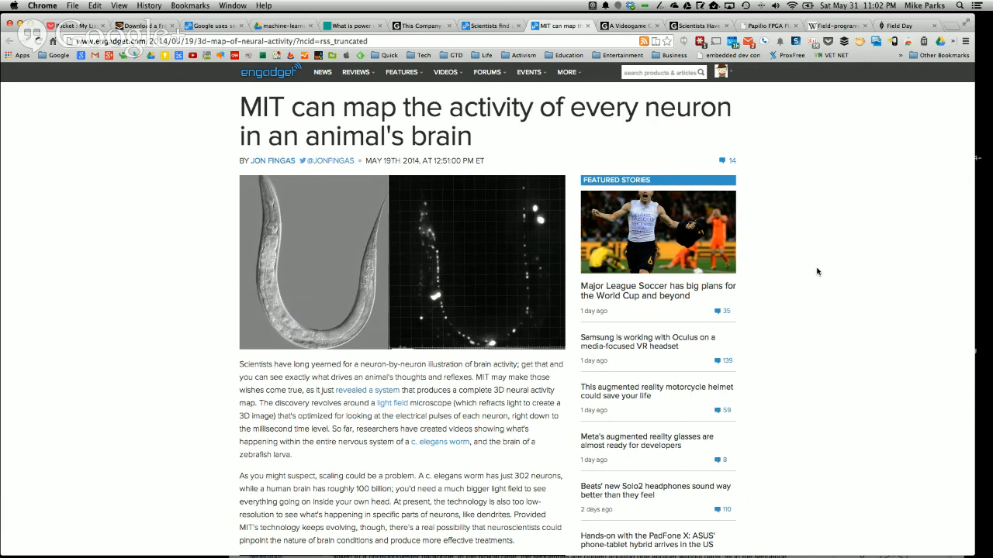
{"action": "scroll", "scroll_direction": "down", "scroll_amount": 3}
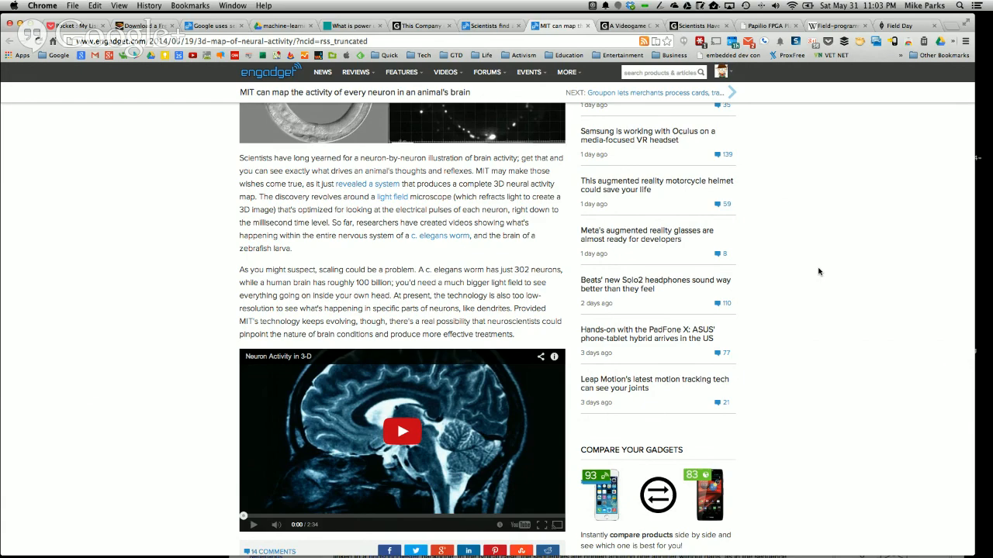
Show Gizmodo's construction-equipment videogame controller article from its tab
{"action": "left_click", "coordinate": [628, 25]}
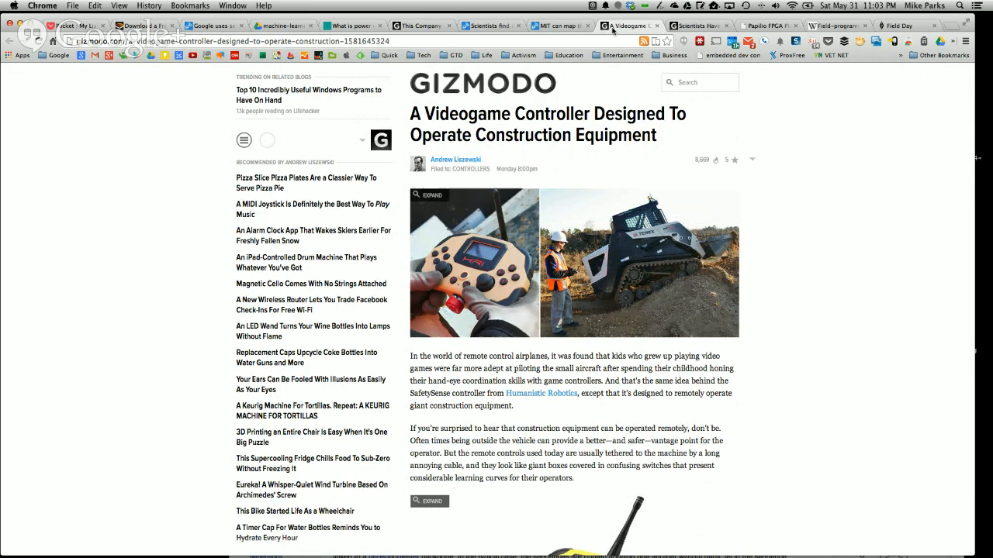
{"action": "mouse_move", "coordinate": [555, 26]}
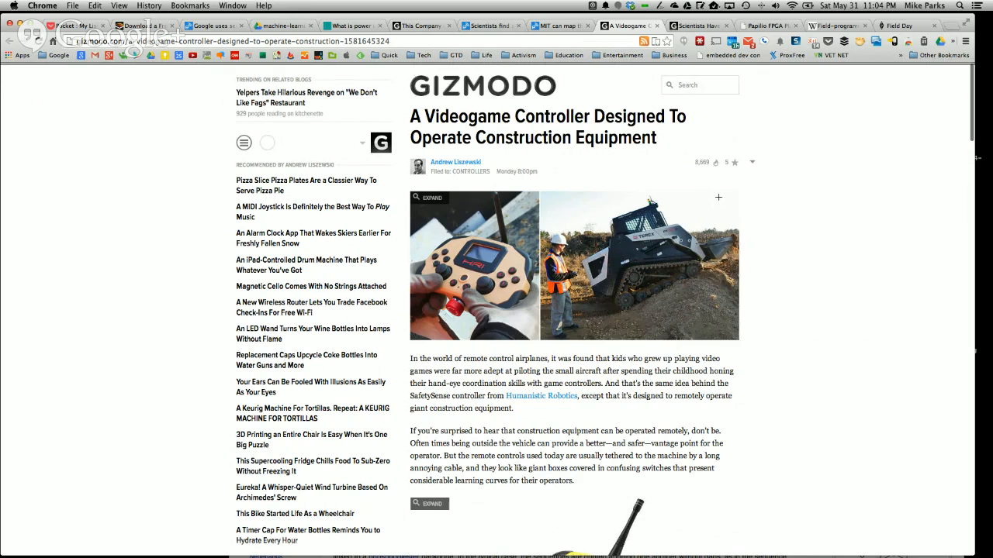
{"action": "scroll", "scroll_direction": "down", "scroll_amount": 3}
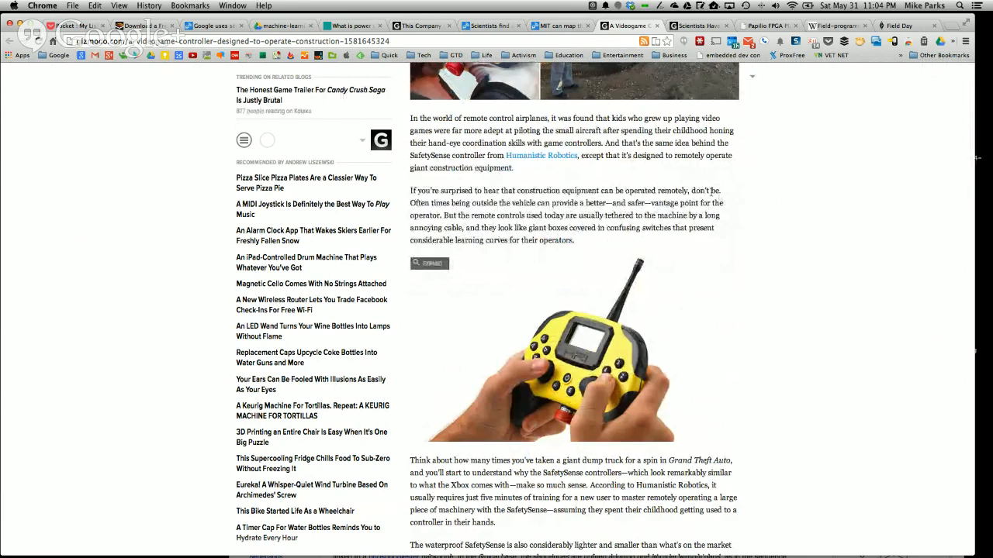
{"action": "scroll", "scroll_direction": "down", "scroll_amount": 3}
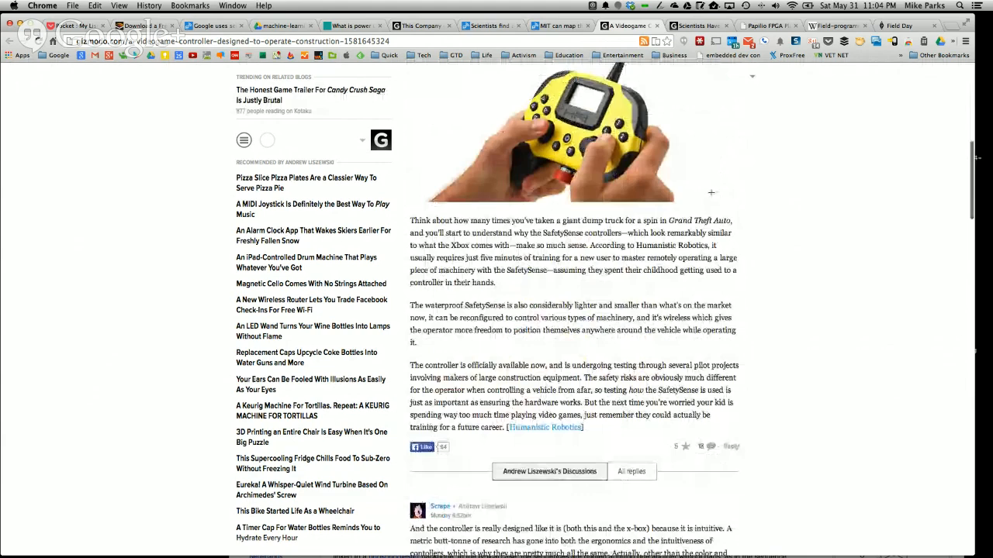
{"action": "scroll", "scroll_direction": "down", "scroll_amount": 3}
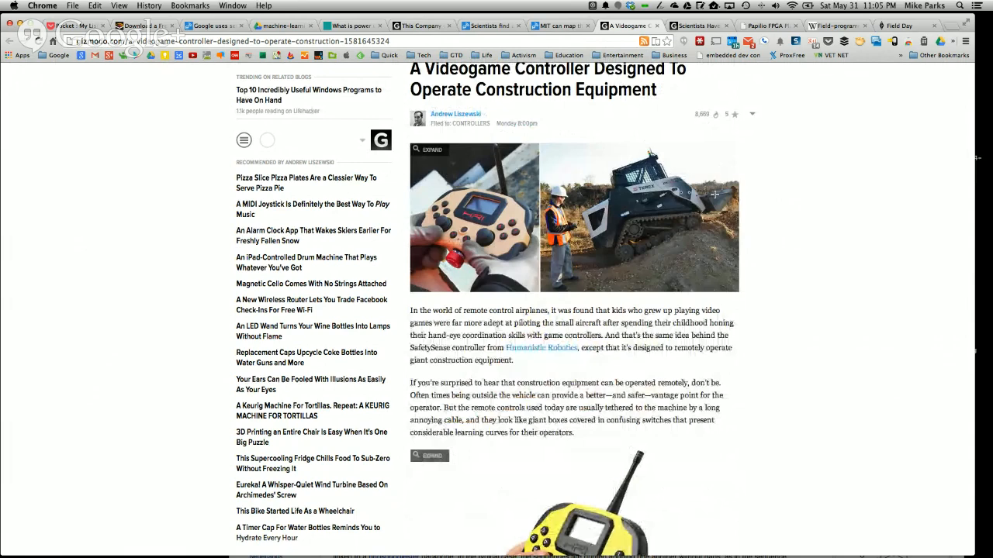
{"action": "scroll", "scroll_direction": "down", "scroll_amount": 3}
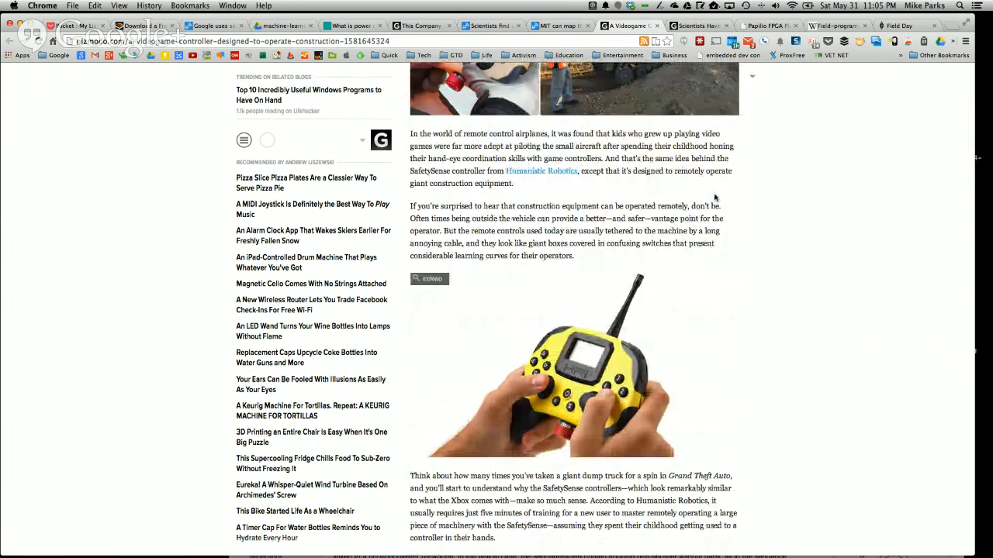
{"action": "scroll", "scroll_direction": "down", "scroll_amount": 3}
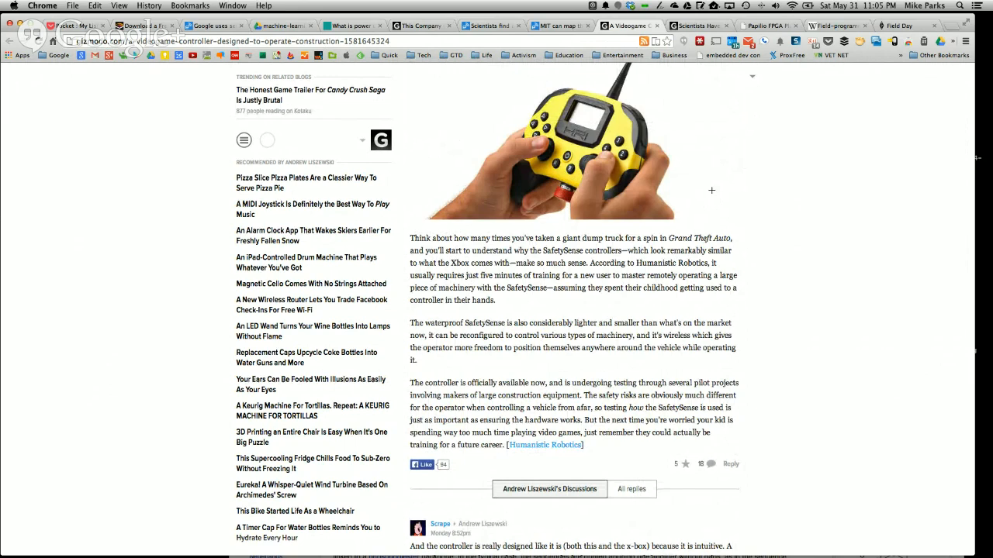
{"action": "scroll", "scroll_direction": "down", "scroll_amount": 3}
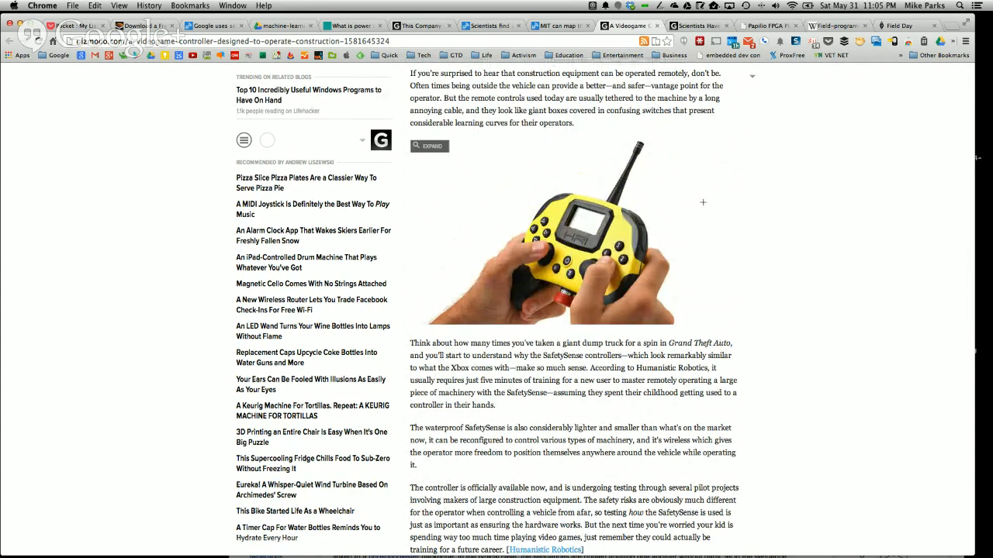
{"action": "scroll", "scroll_direction": "down", "scroll_amount": 3}
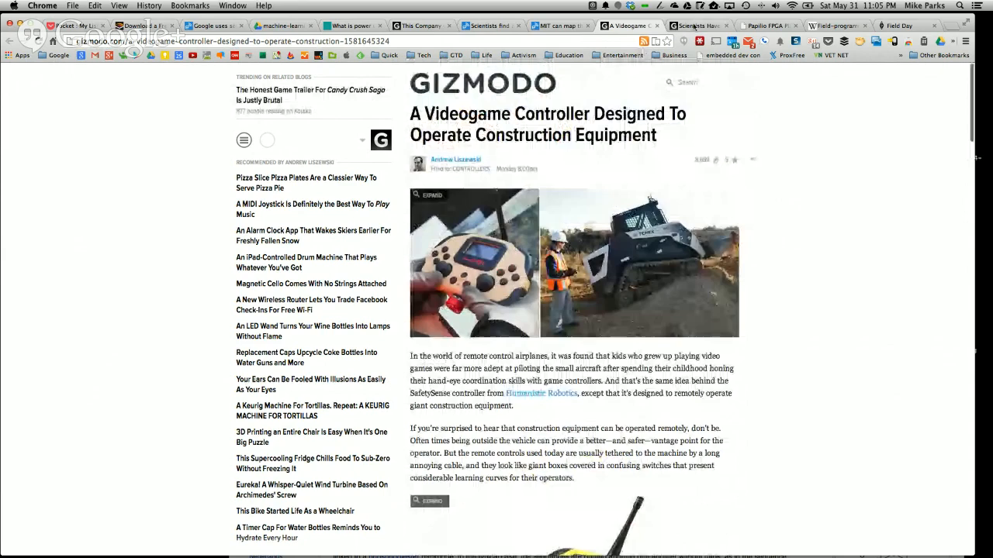
Show Gizmodo's 'Scientists Have Created Alien DNA' article and scroll through its opening paragraphs
{"action": "left_click", "coordinate": [696, 25]}
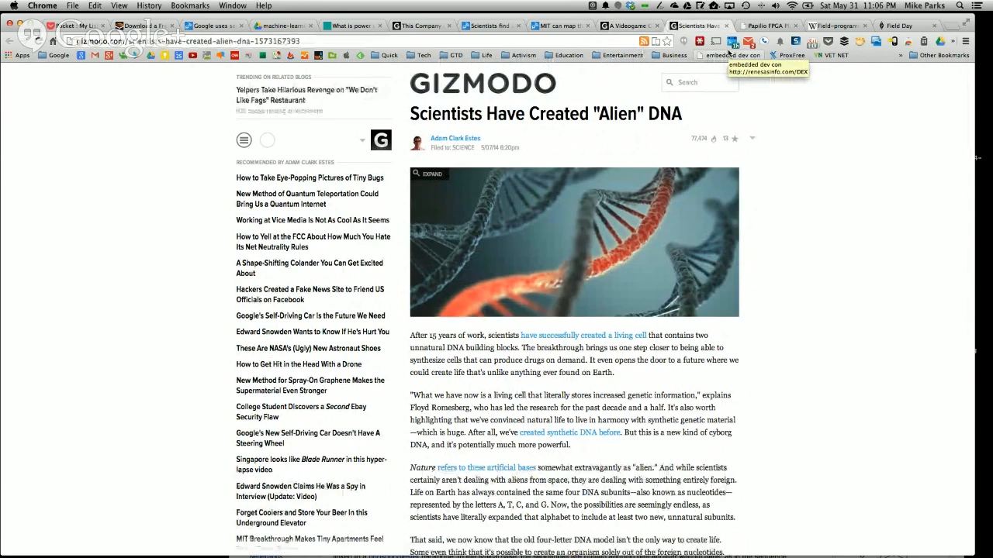
{"action": "scroll", "scroll_direction": "down", "scroll_amount": 3}
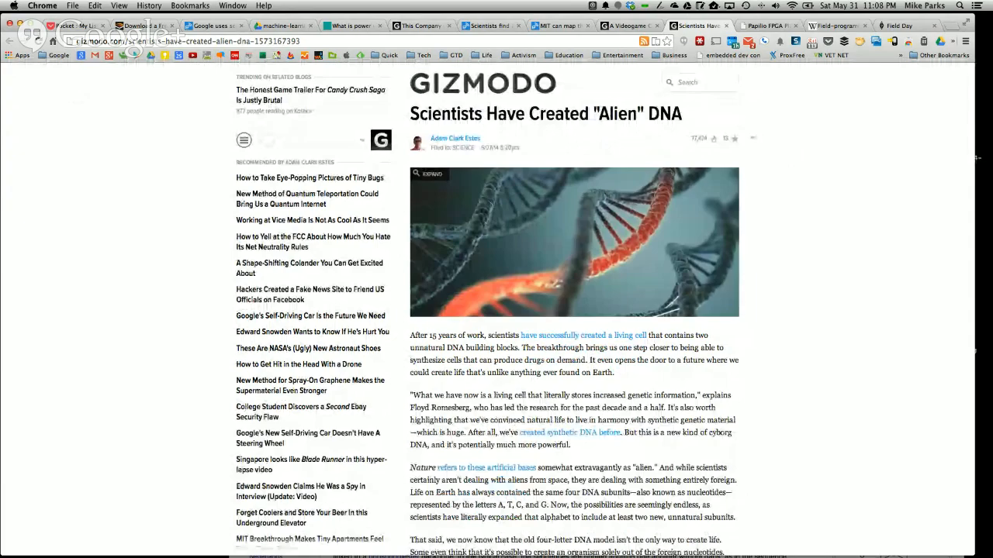
Show the Gadget Factory Papilio Wiki homepage from its tab
{"action": "left_click", "coordinate": [776, 15]}
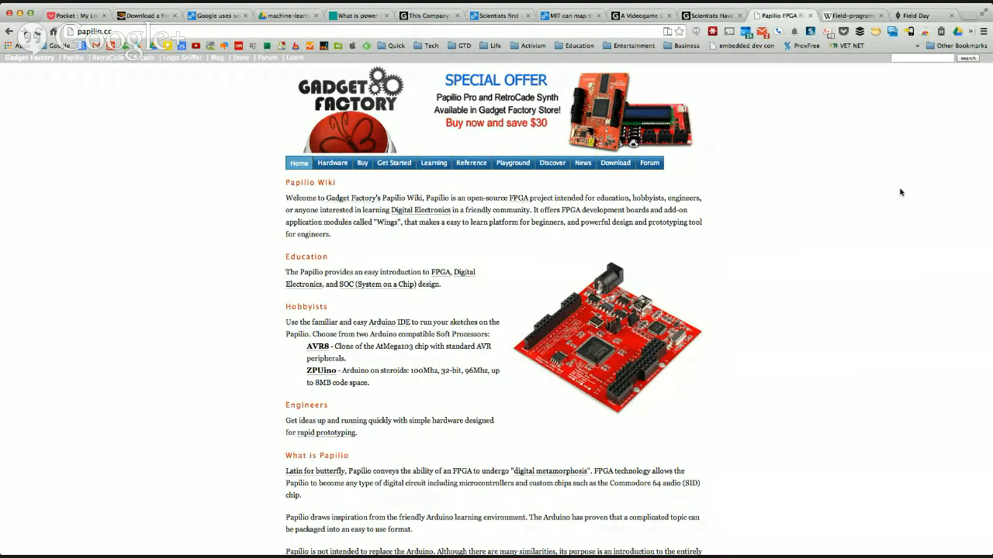
{"action": "scroll", "scroll_direction": "down", "scroll_amount": 3}
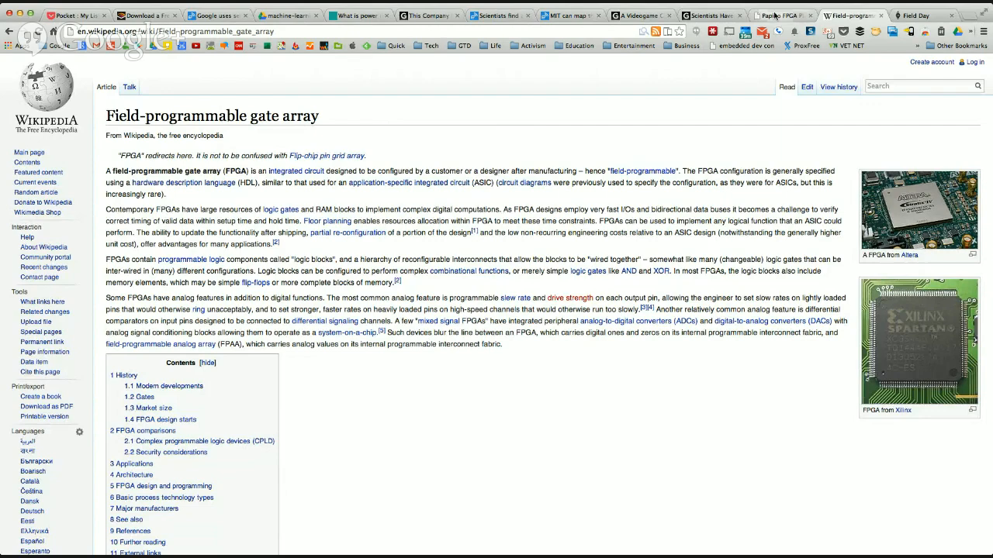
Return from the Wikipedia FPGA article to the Papilio Wiki homepage
{"action": "left_click", "coordinate": [782, 15]}
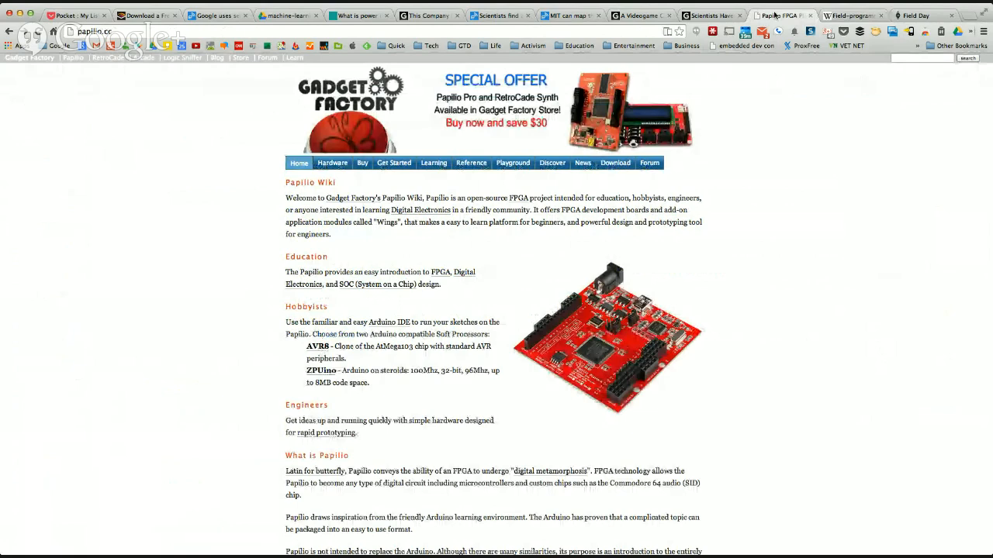
{"action": "scroll", "scroll_direction": "down", "scroll_amount": 3}
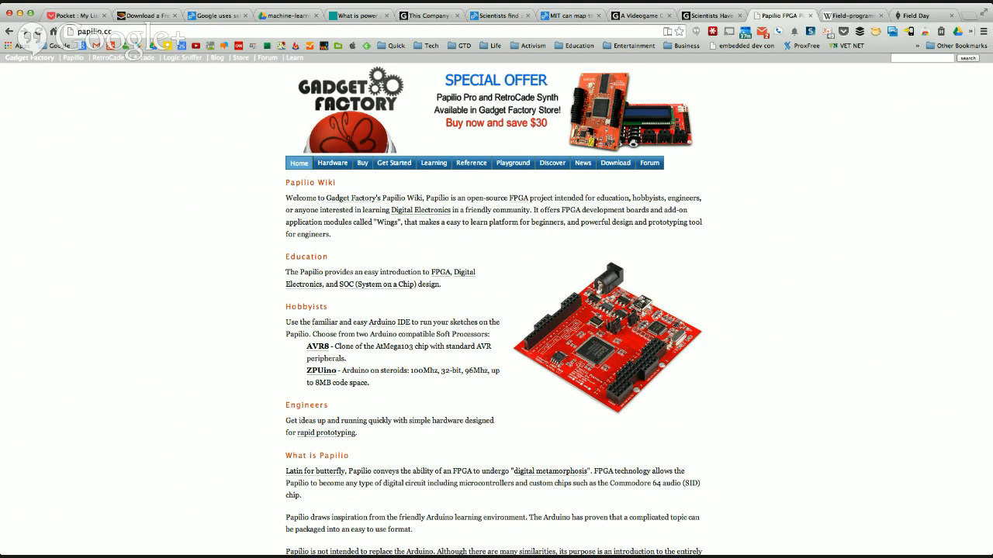
{"action": "scroll", "scroll_direction": "down", "scroll_amount": 3}
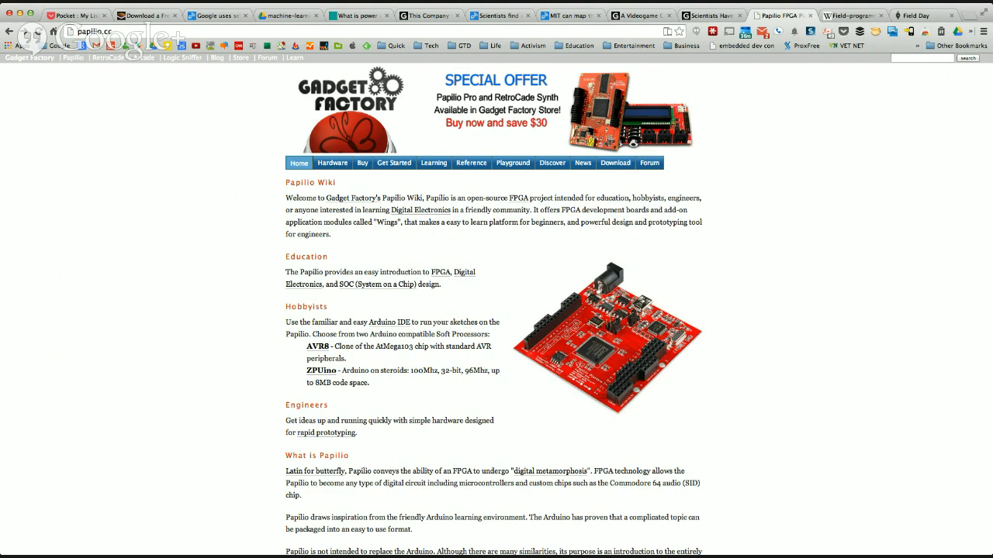
Show the ARRL Field Day page for June 28–29, 2014
{"action": "left_click", "coordinate": [912, 14]}
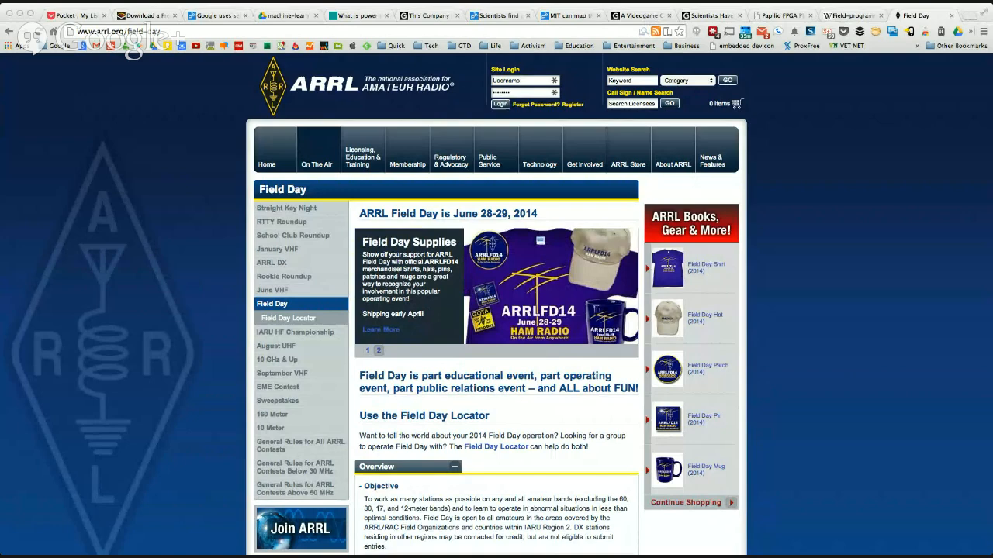
{"action": "left_click", "coordinate": [379, 351]}
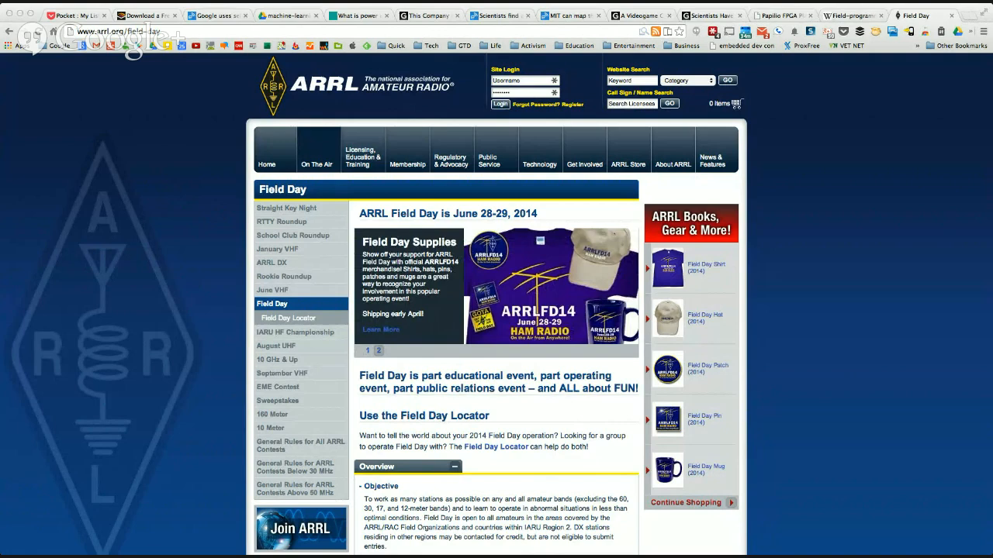
{"action": "left_click", "coordinate": [379, 351]}
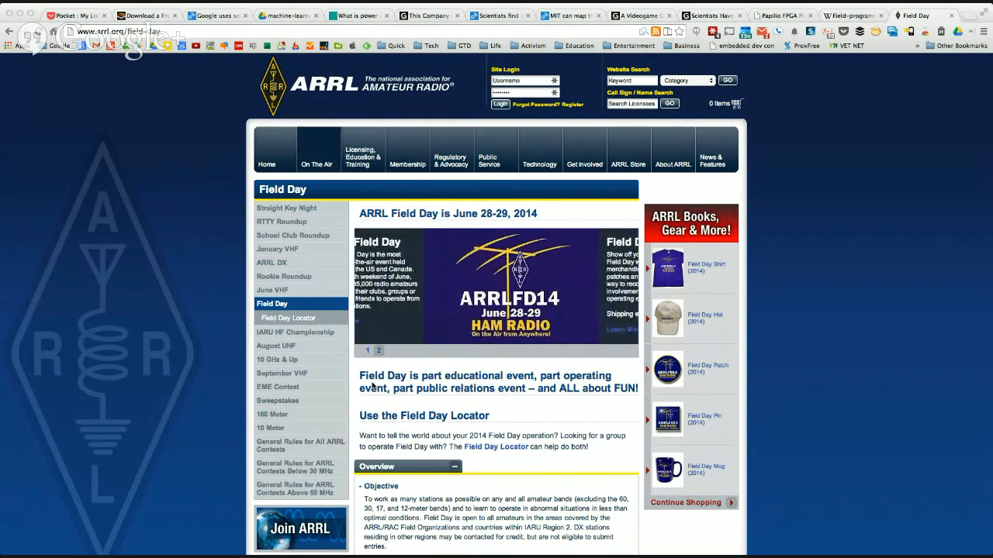
{"action": "left_click", "coordinate": [378, 350]}
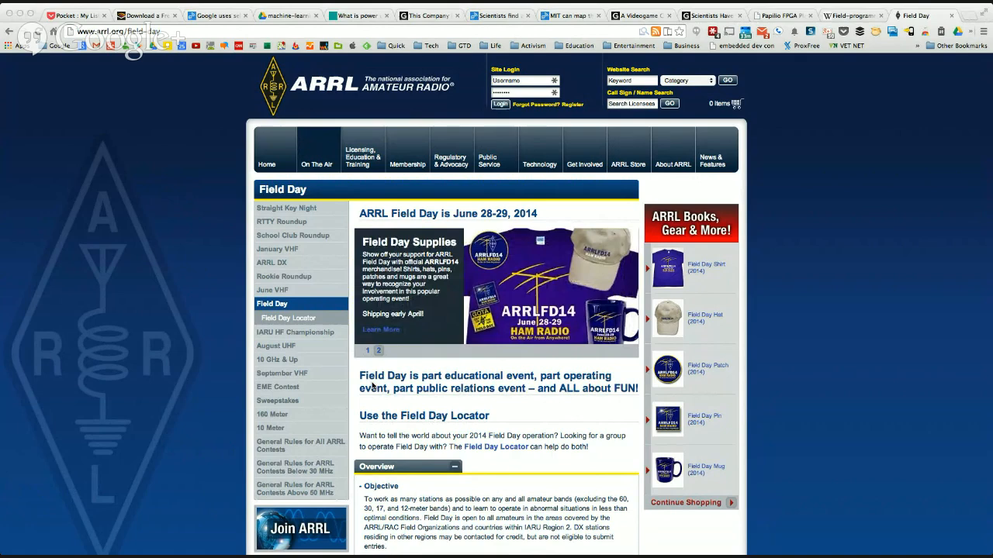
{"action": "left_click", "coordinate": [378, 350]}
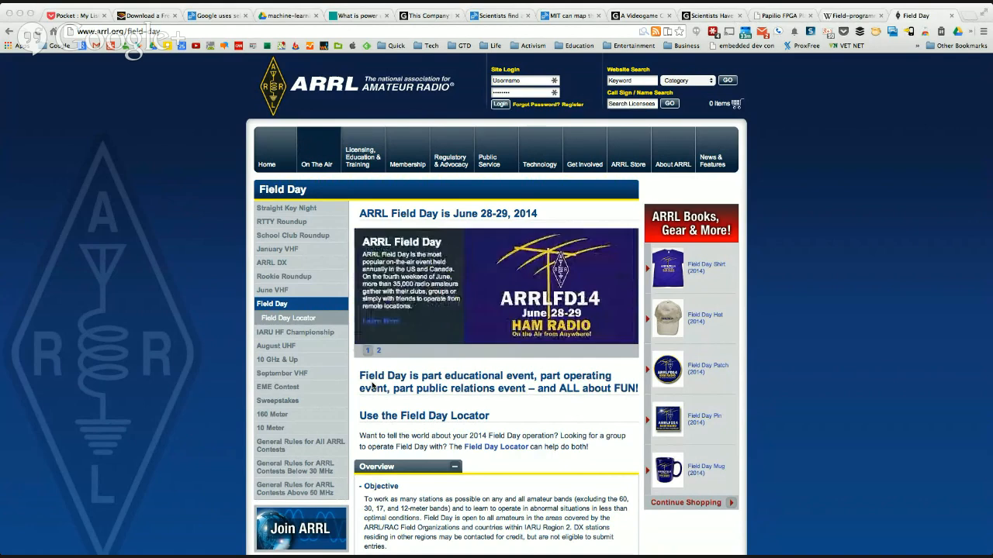